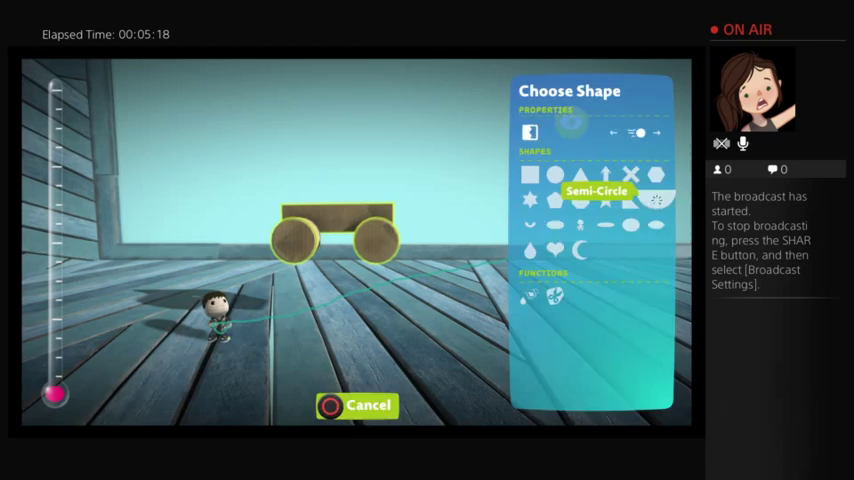
# Step: Browse the Popit's shape choices for new material, hovering Semi-Circle
pyautogui.click(595, 190)
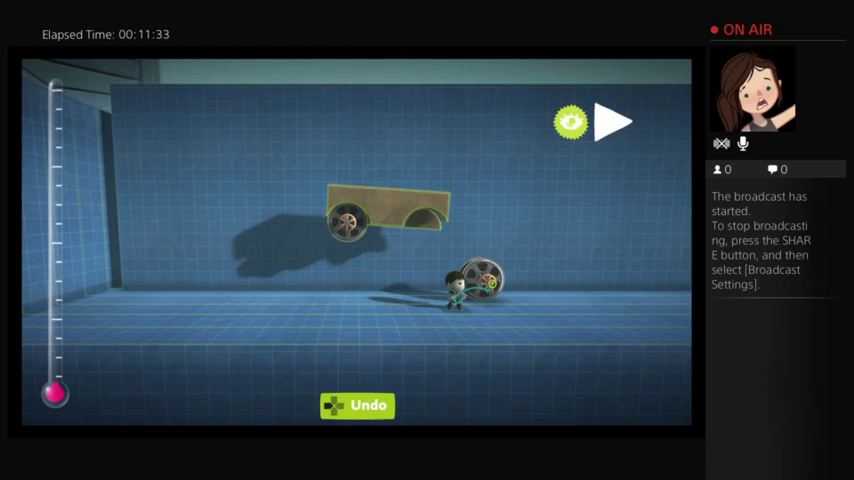
# Step: Grab the loose second wheel and carry it over to the car body
pyautogui.click(619, 116)
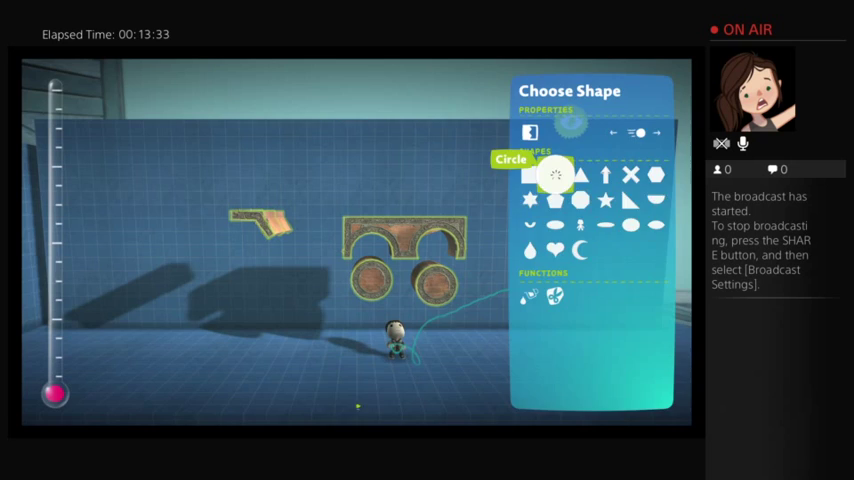
# Step: Highlight the Circle shape in the Popit's Choose Shape menu
pyautogui.click(552, 176)
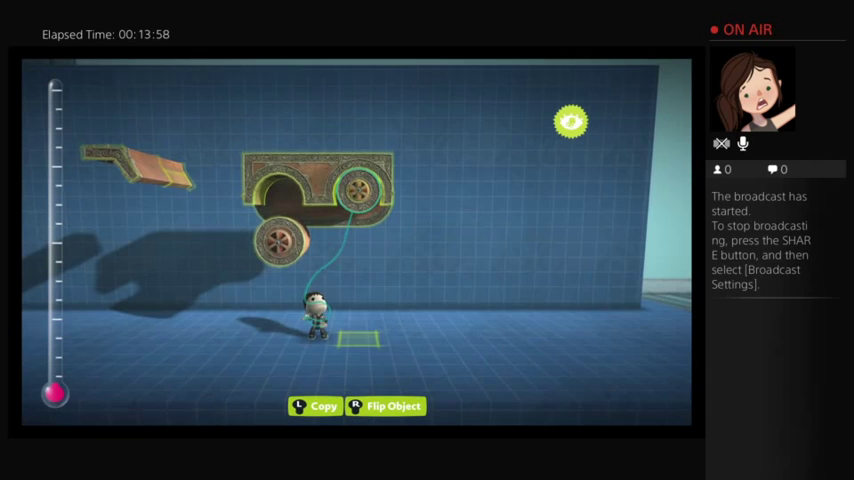
# Step: Copy a wheel near the car body, then bring up the Popit creation menu
pyautogui.press('square')
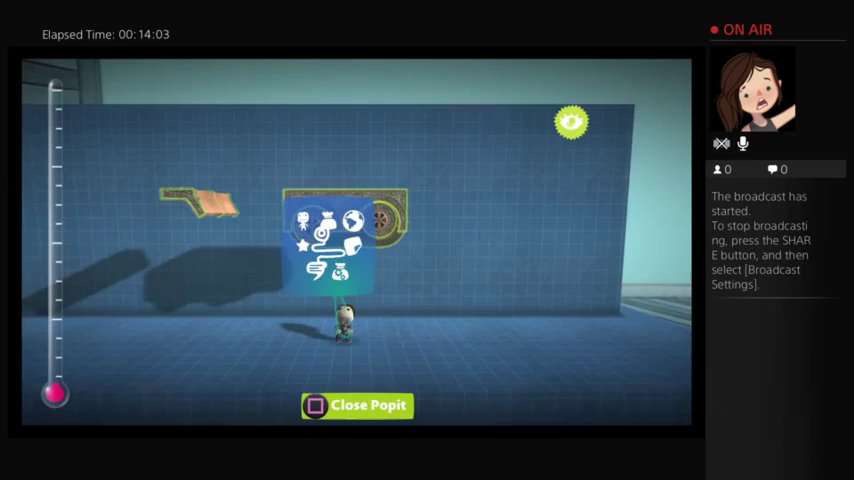